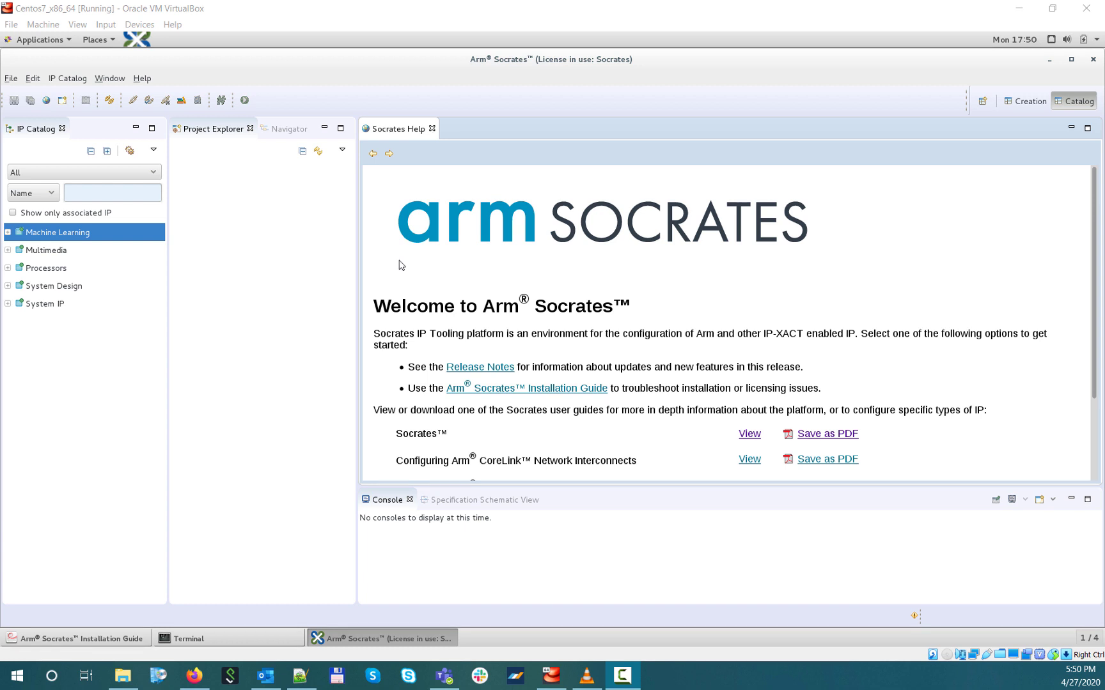
mouse_move(20, 302)
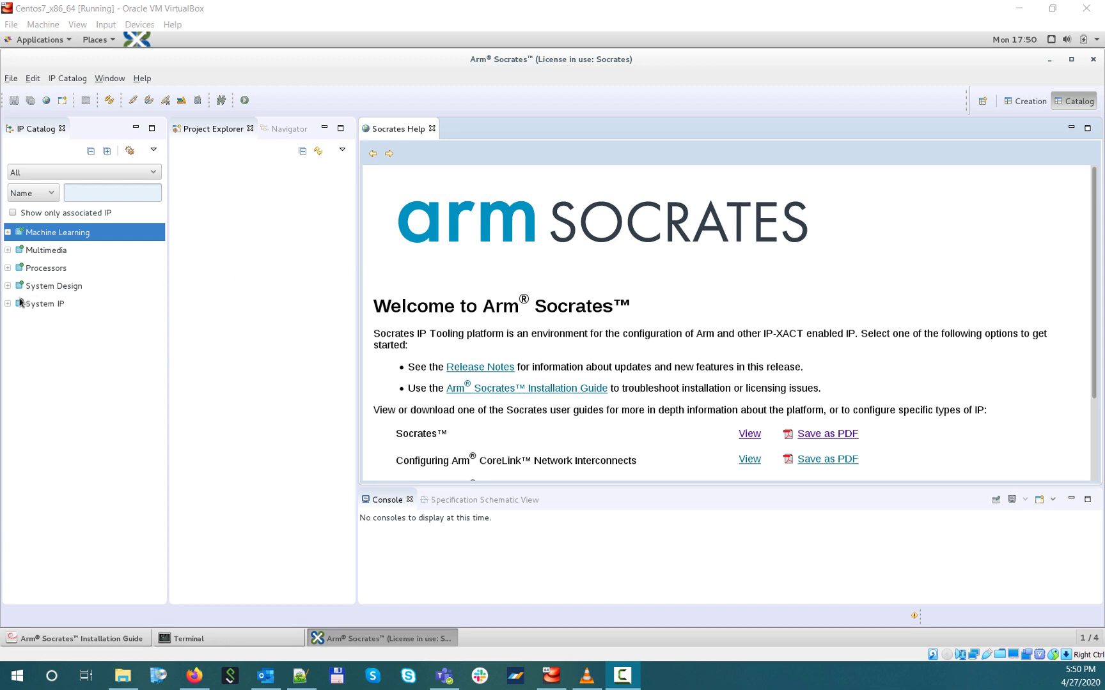
Expand System IP, Interconnect, CoreLink NIC, NIC-450 and NIC-400 to list r1p1-00rel0 and r1p2-00rel0.
click(7, 304)
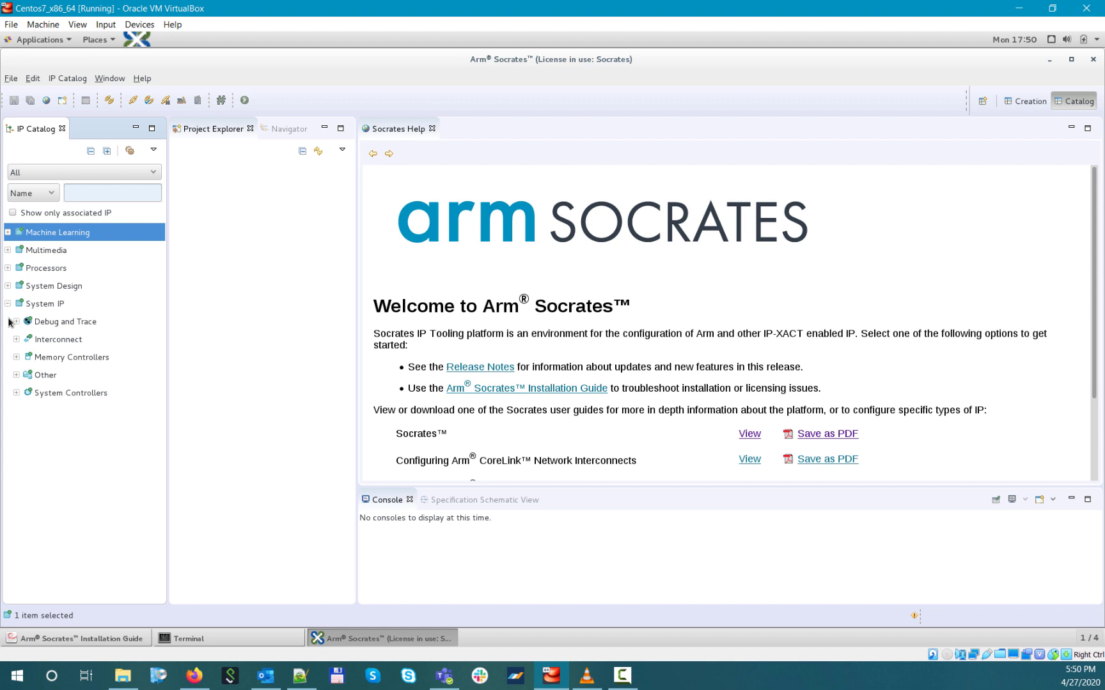
click(16, 339)
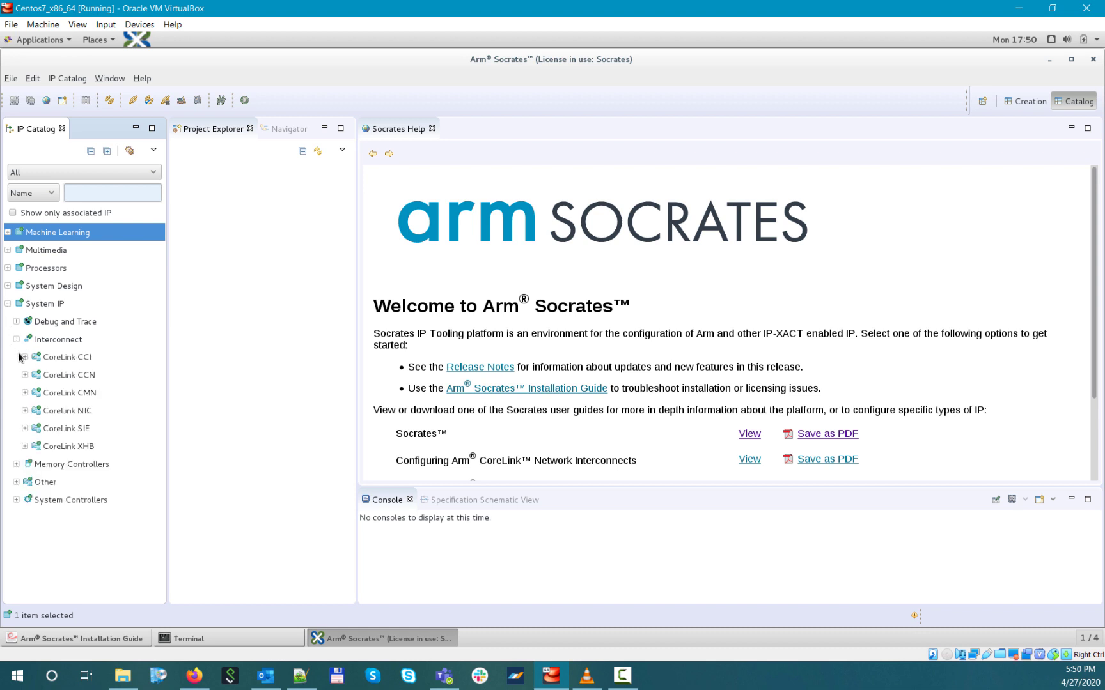
click(25, 410)
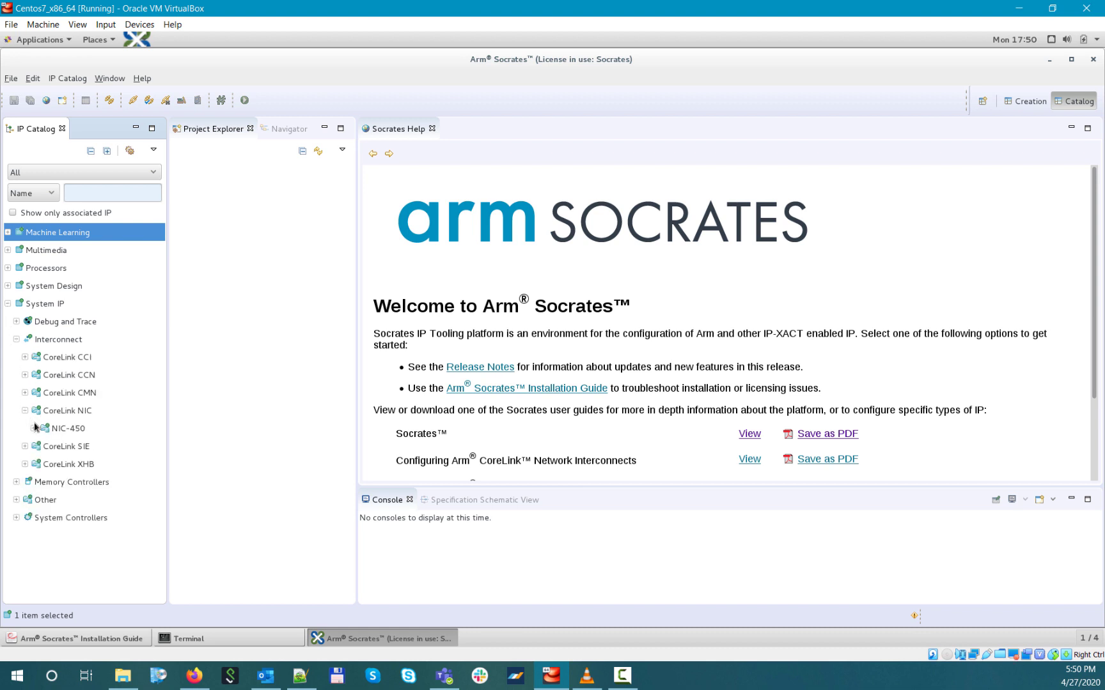
click(33, 428)
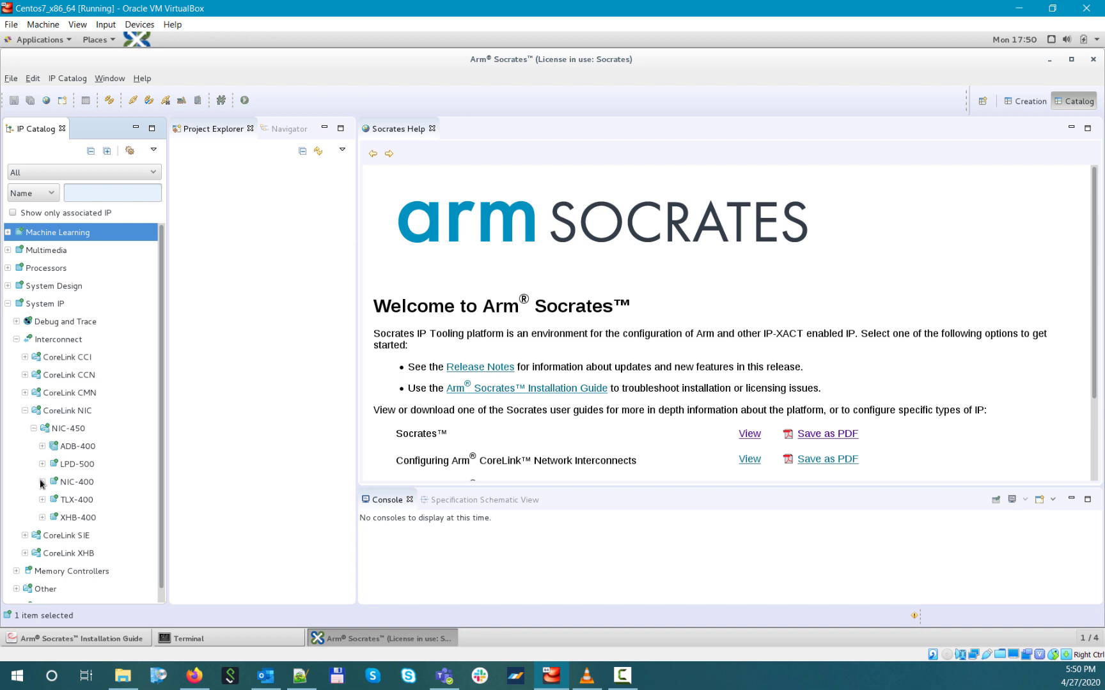
click(41, 482)
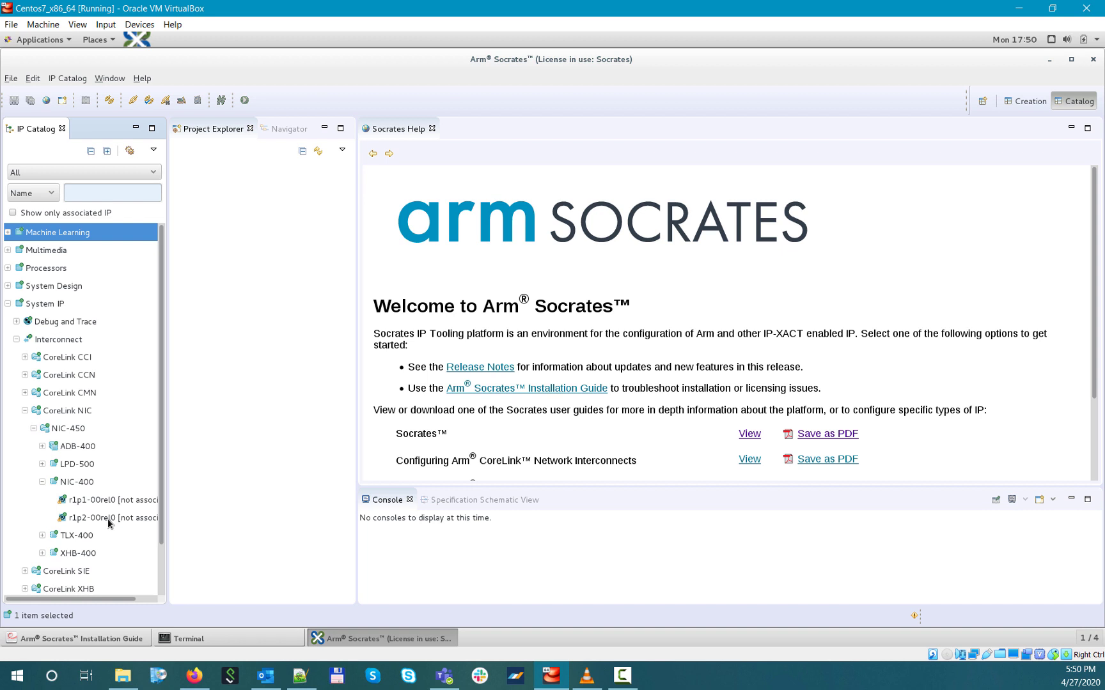
Open NIC-400 release r1p2-00rel0 and confirm switching to the Creation perspective.
double_click(106, 517)
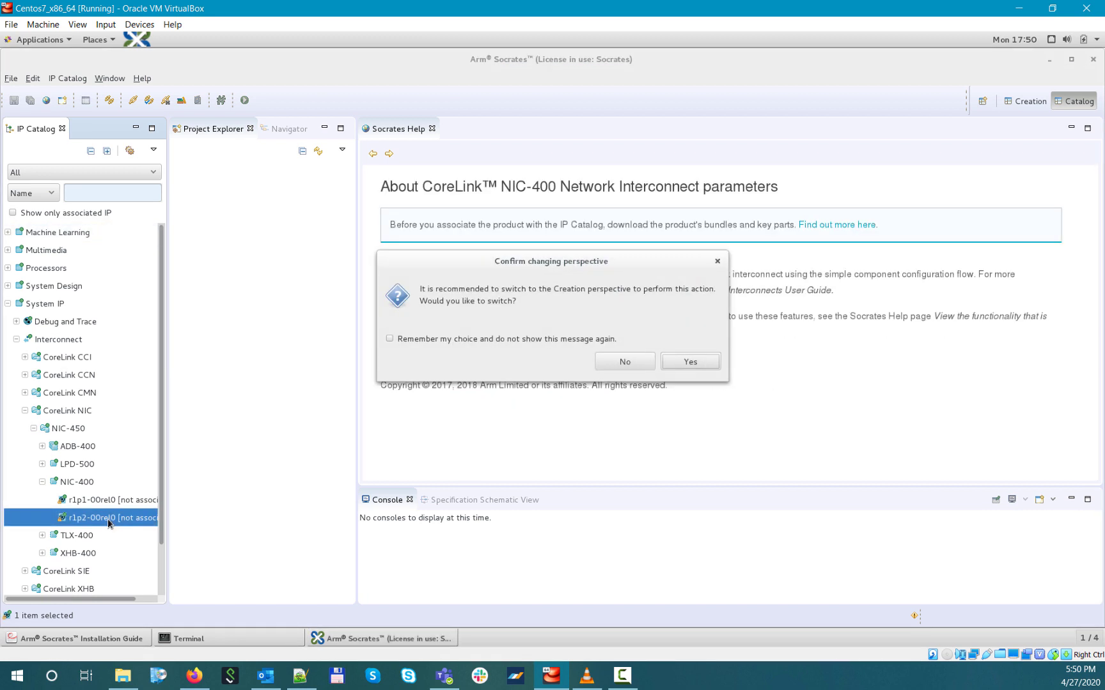
mouse_move(167, 506)
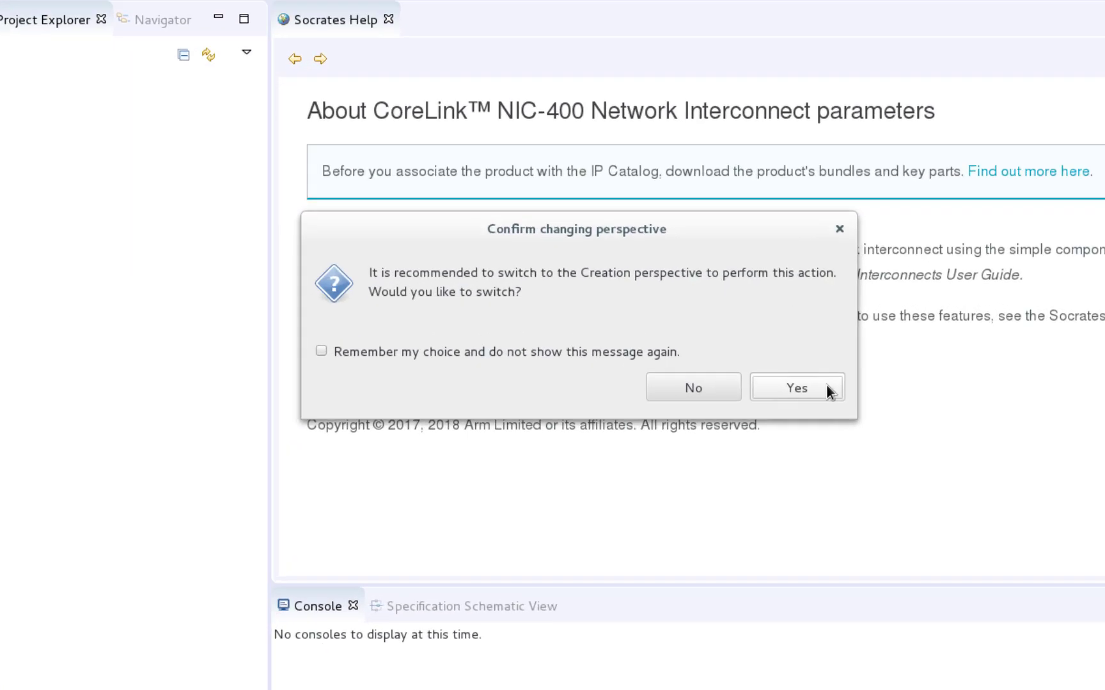
click(795, 388)
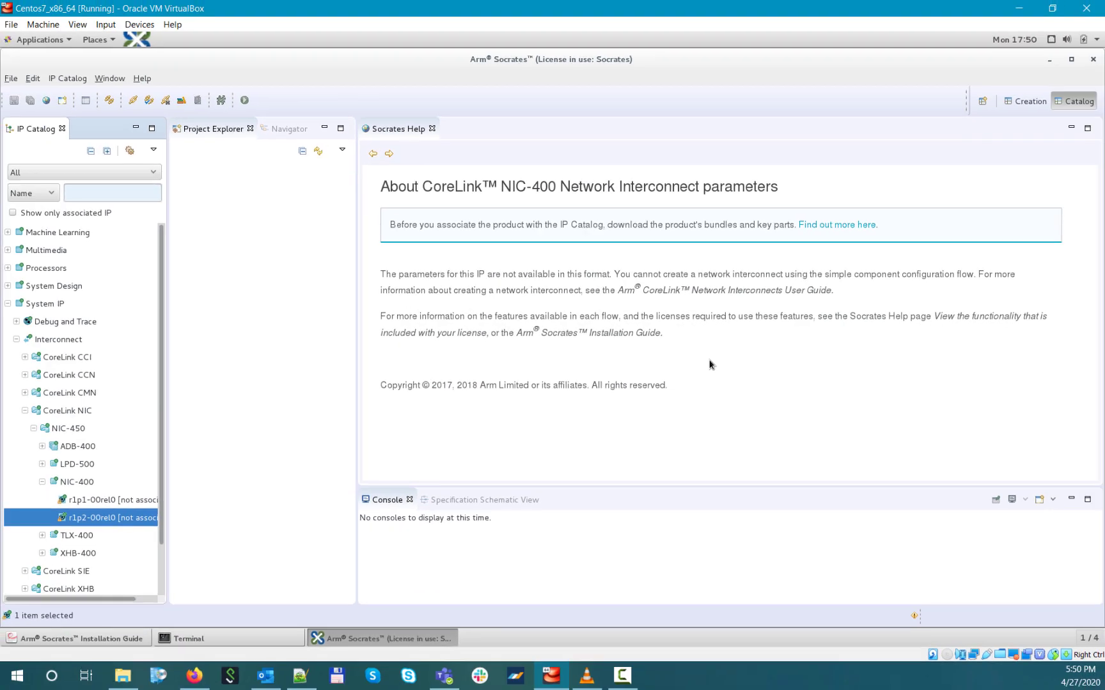